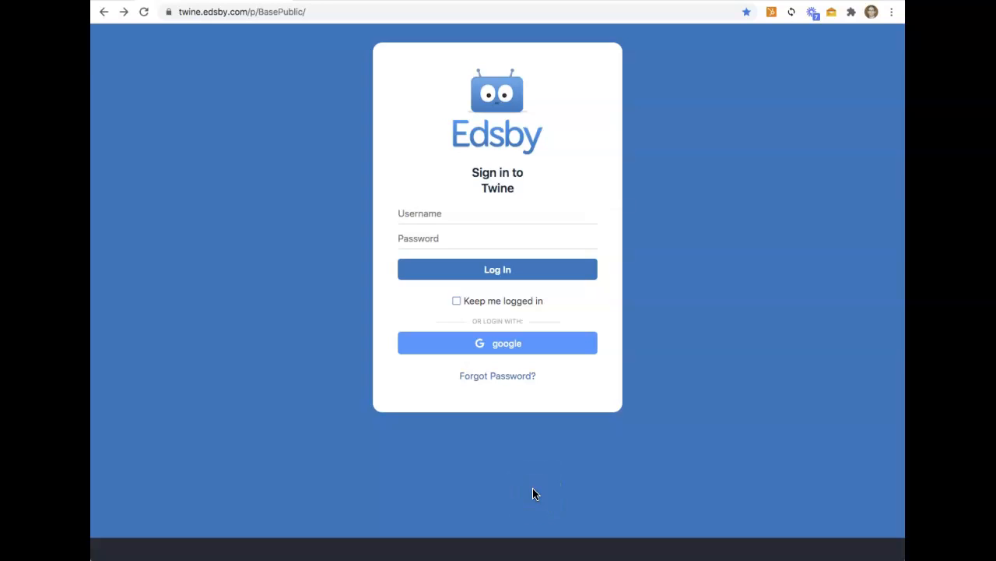
mouse_move(629, 255)
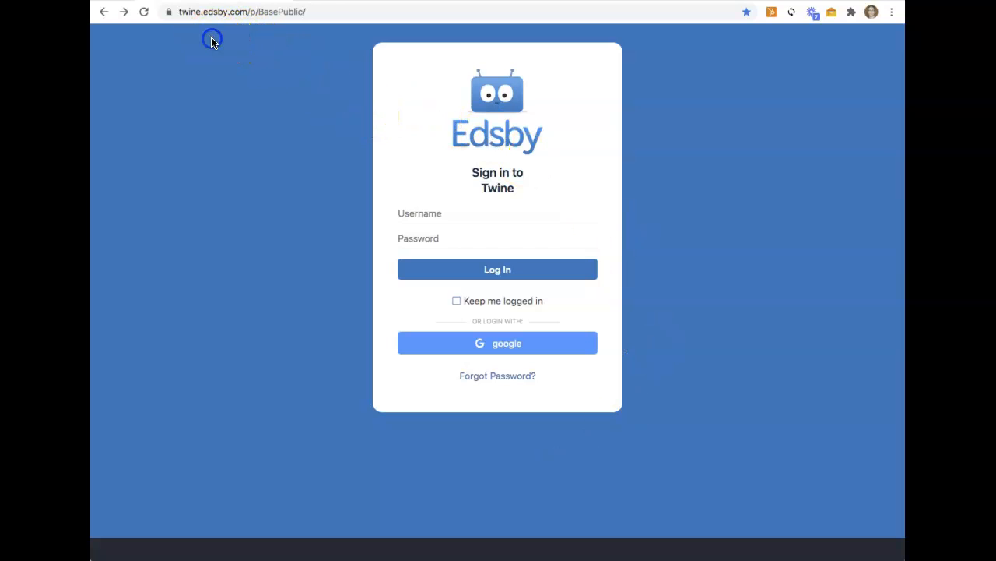
mouse_move(179, 24)
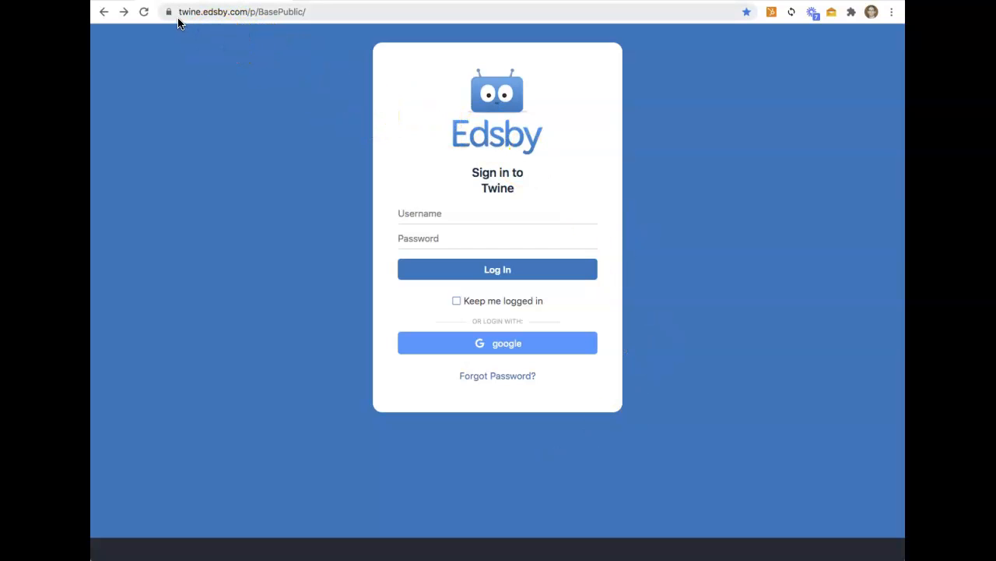
mouse_move(233, 13)
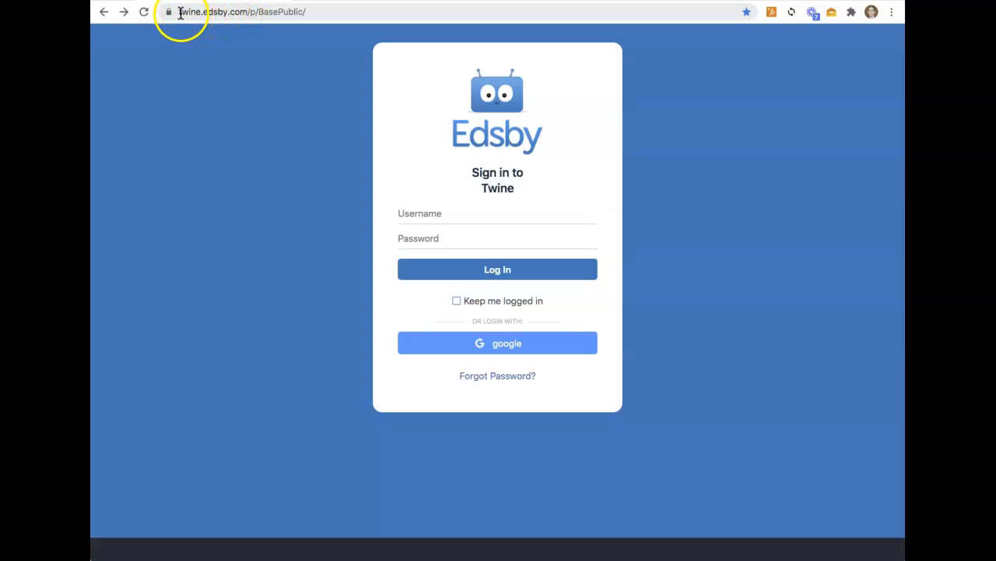
mouse_move(200, 12)
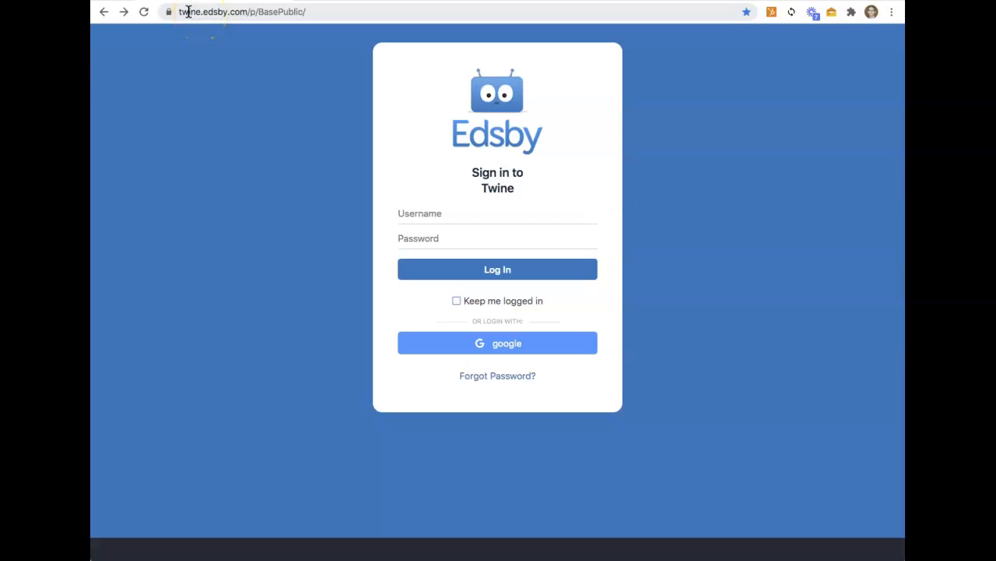
mouse_move(386, 261)
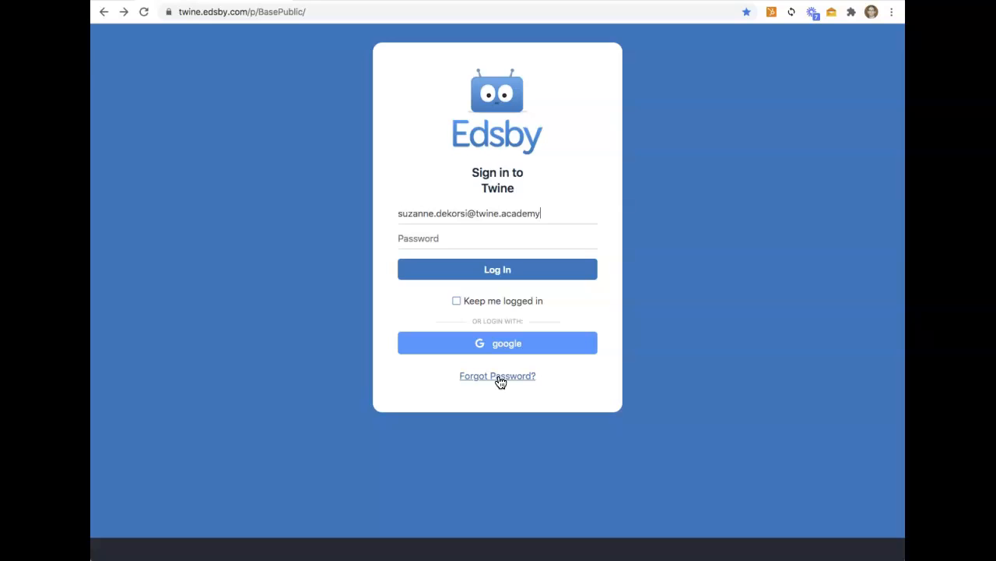
mouse_move(564, 270)
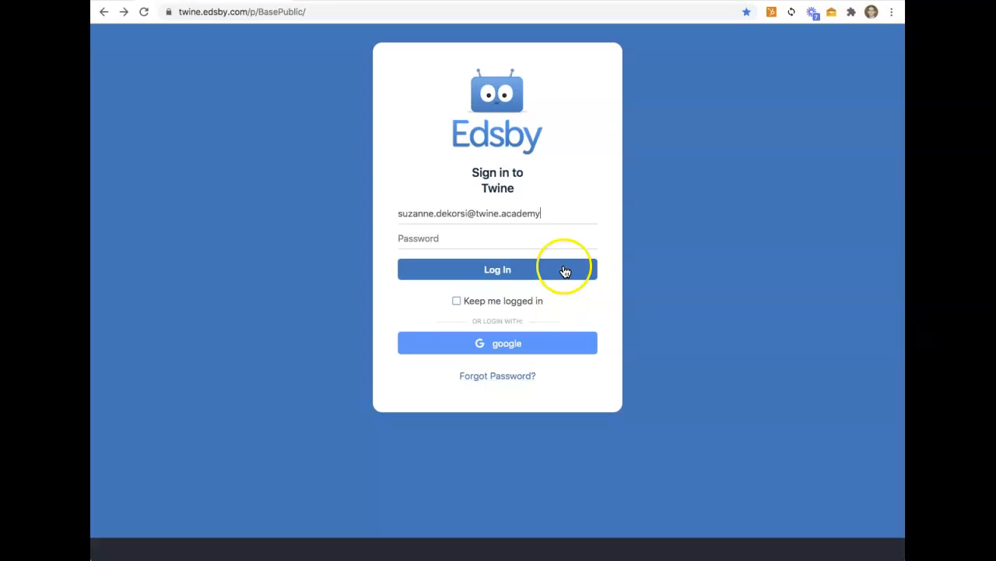
mouse_move(435, 211)
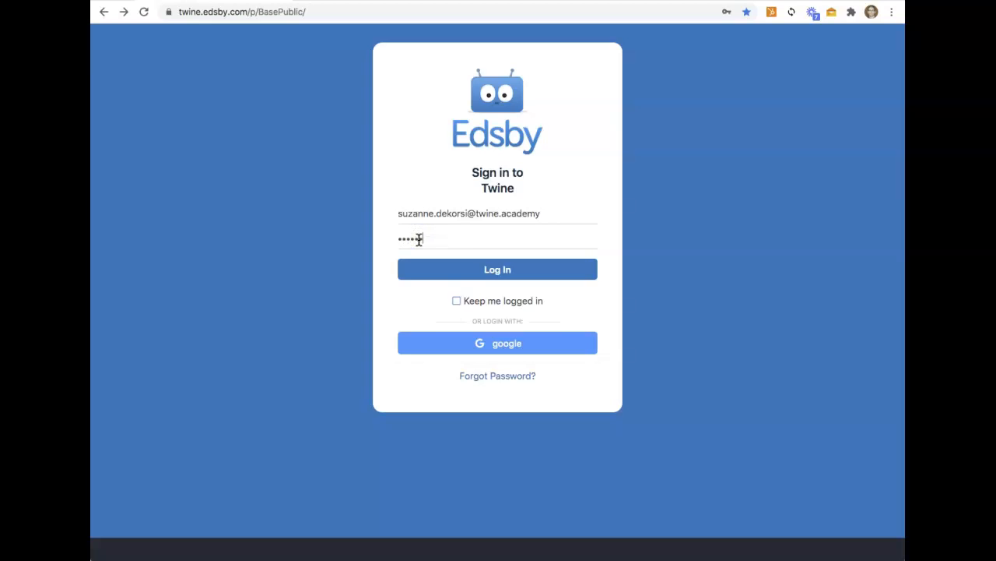
- Submit the entered username and password to reach the Twine Academy home dashboard
click(499, 268)
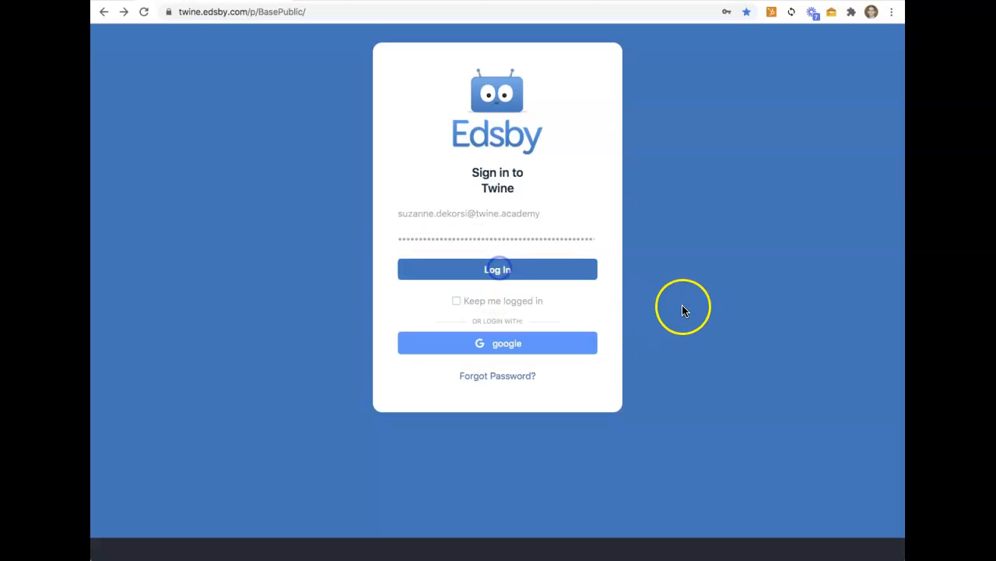
click(498, 268)
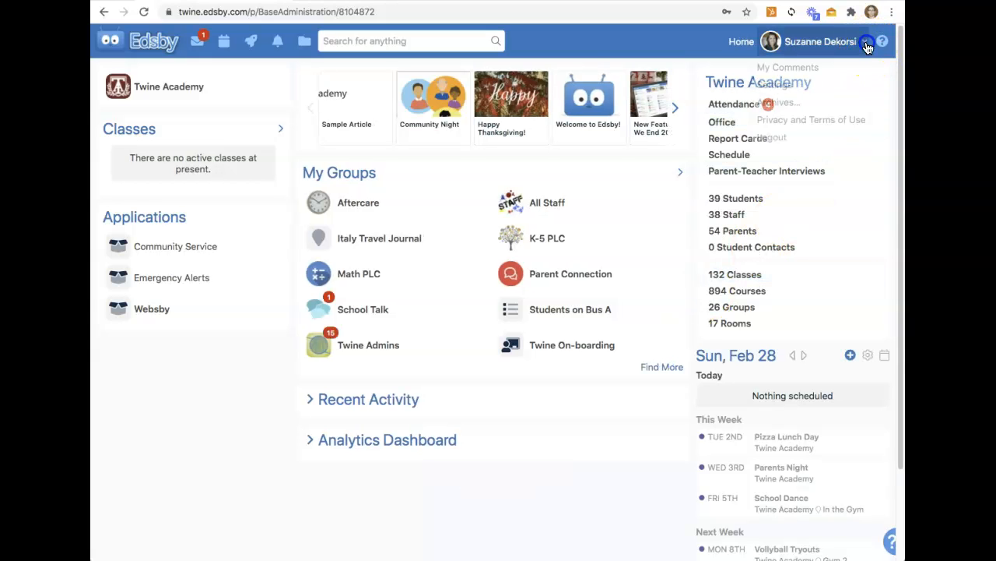
- Log out via the profile menu and land back on the blank Twine sign-in page
click(790, 137)
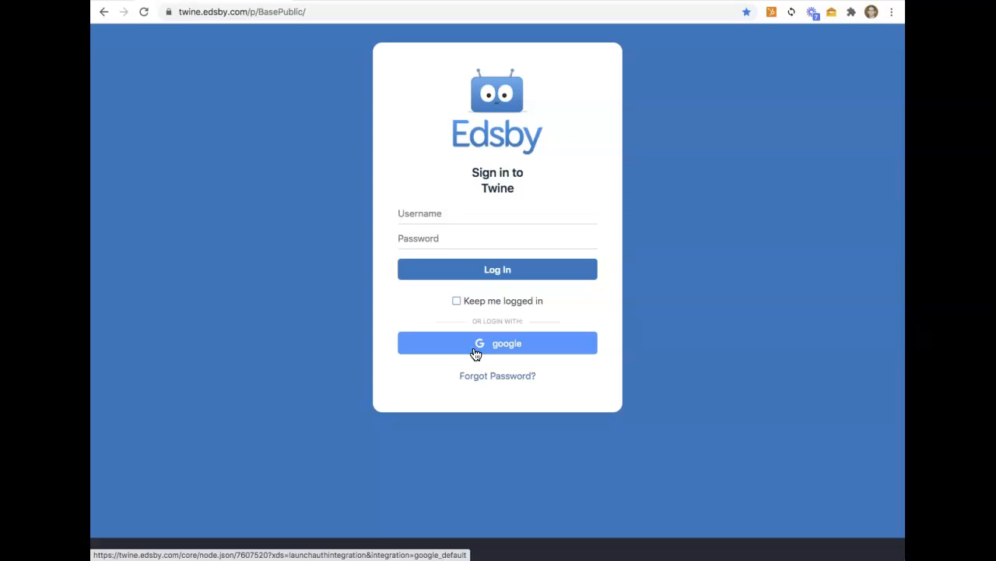
- Choose the Google option under 'Or login with' to begin Google account sign-in
click(498, 344)
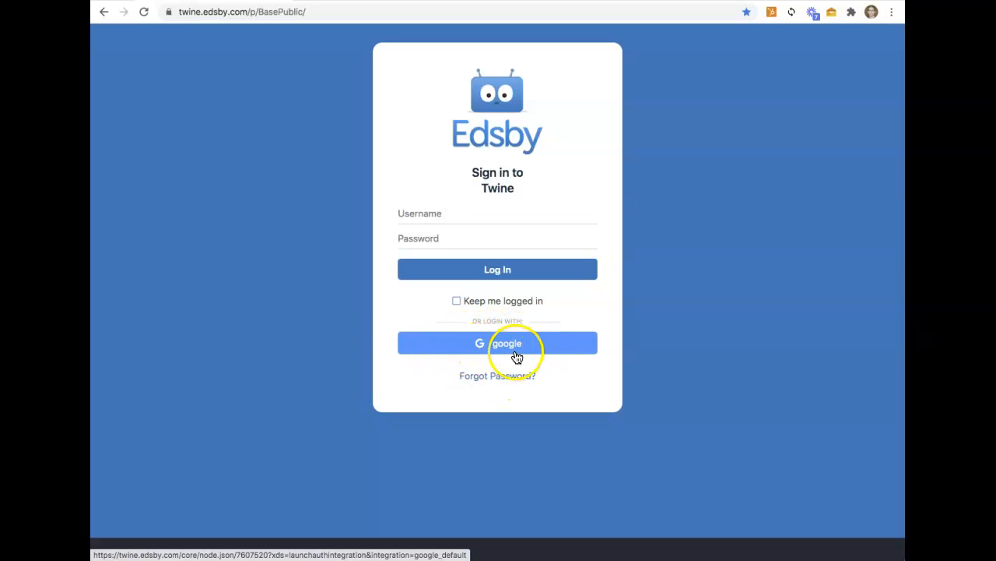
mouse_move(507, 353)
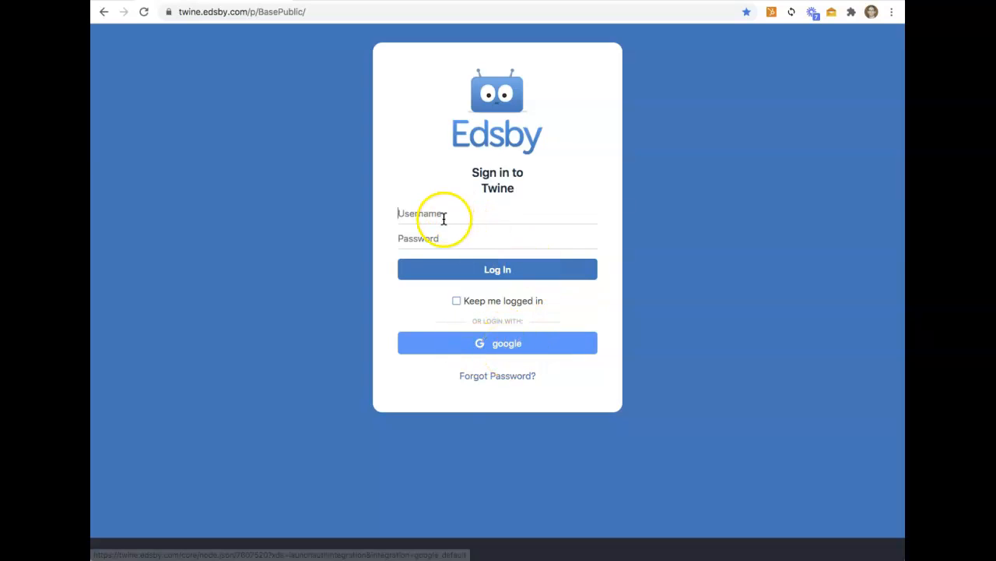
mouse_move(498, 344)
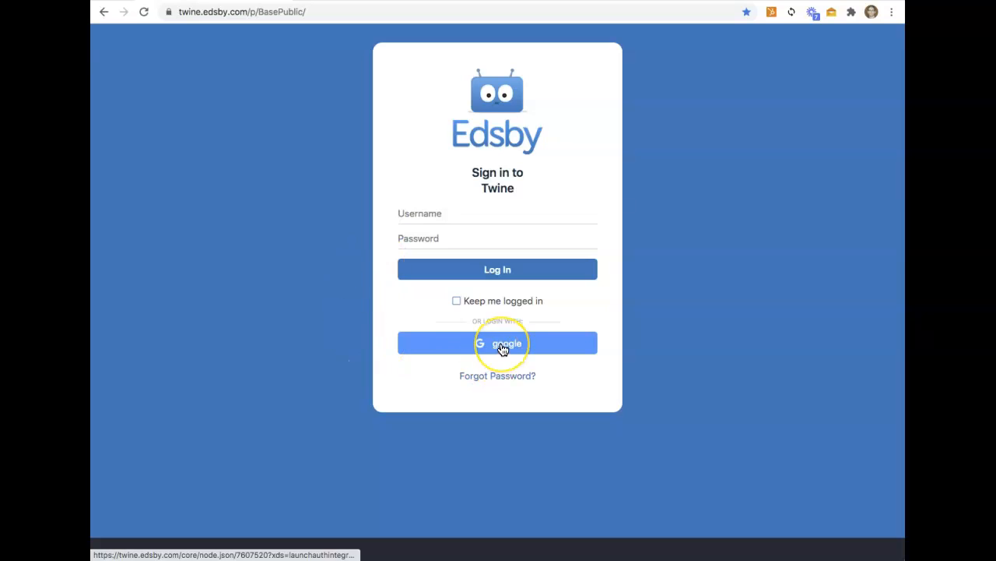
click(498, 343)
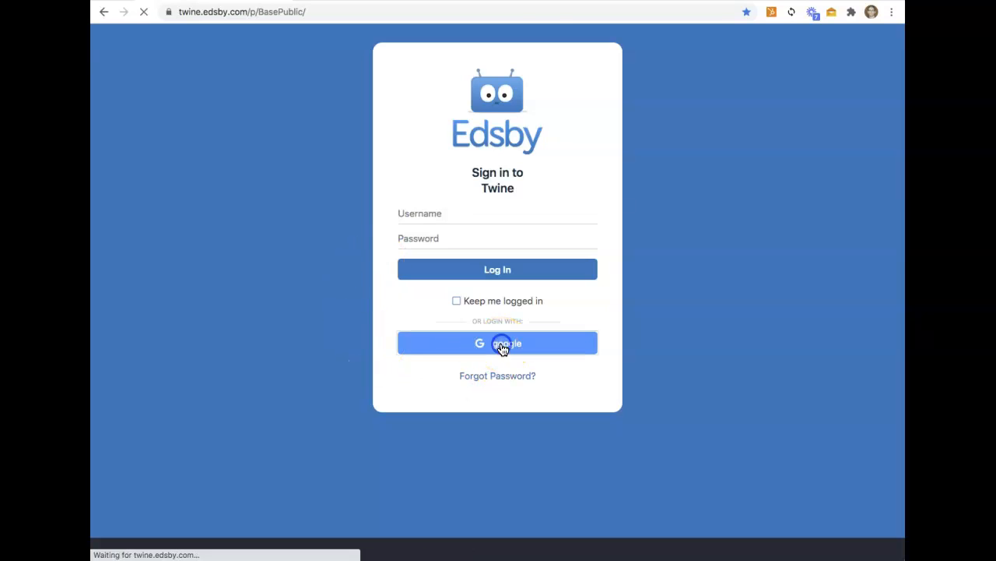
click(498, 343)
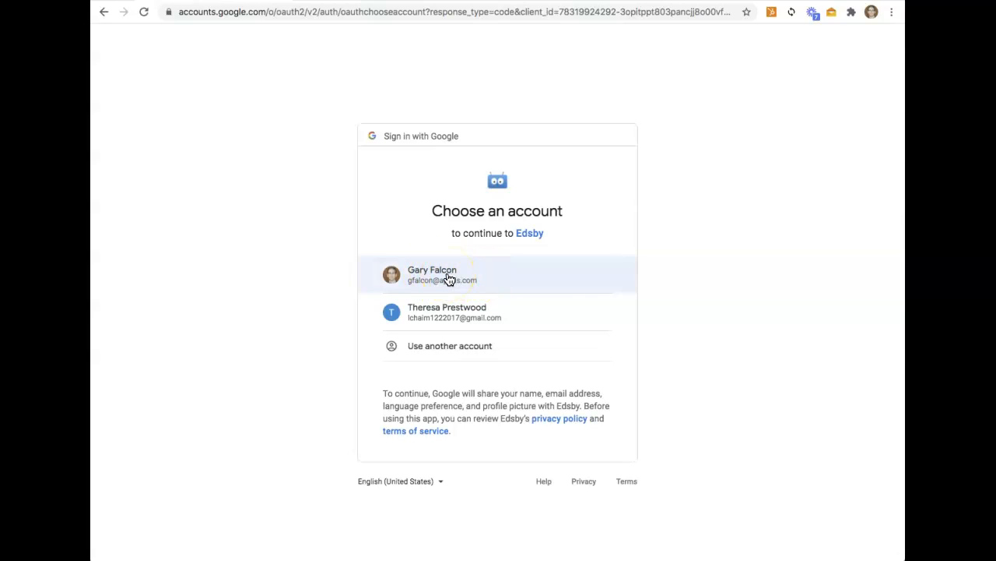
click(448, 279)
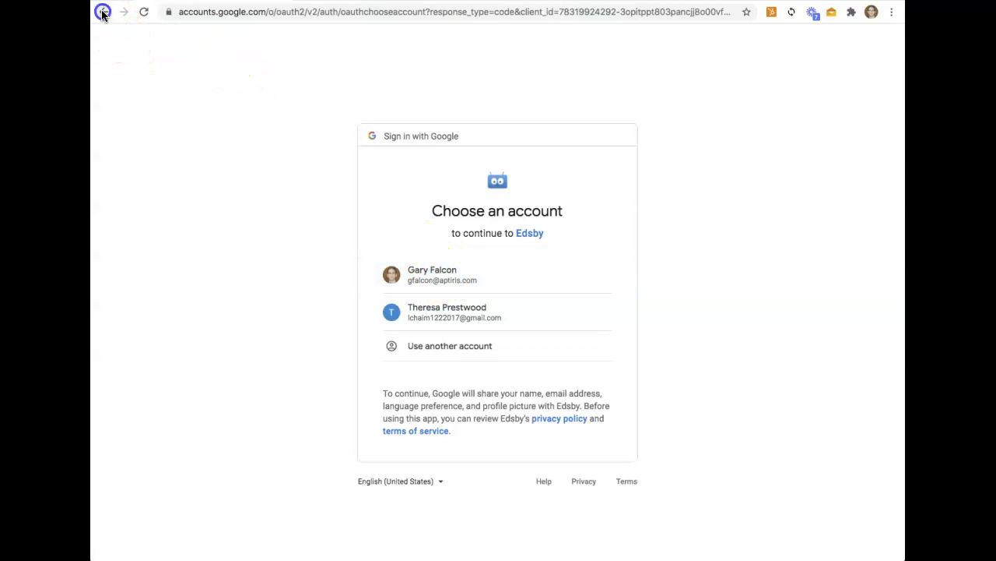
click(103, 13)
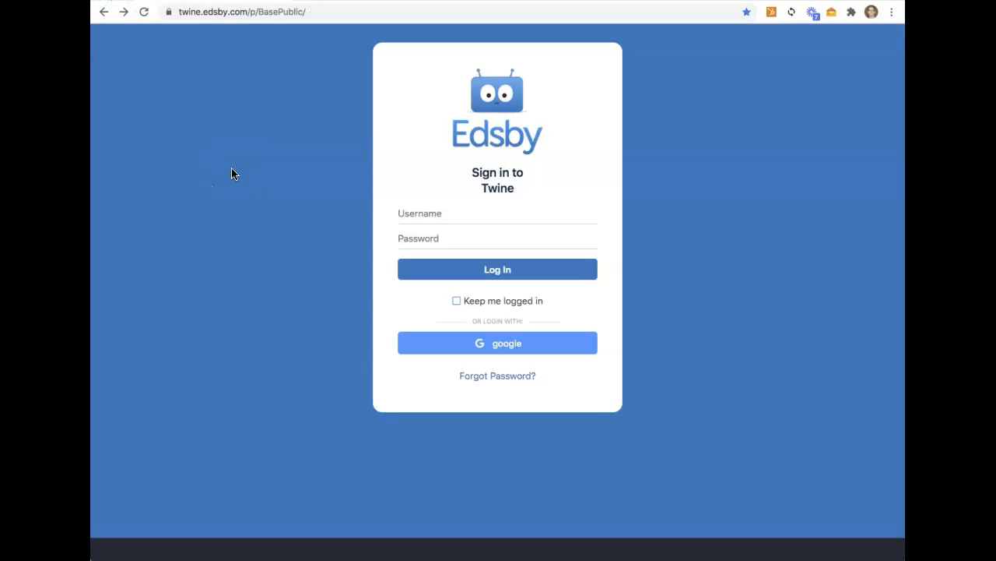